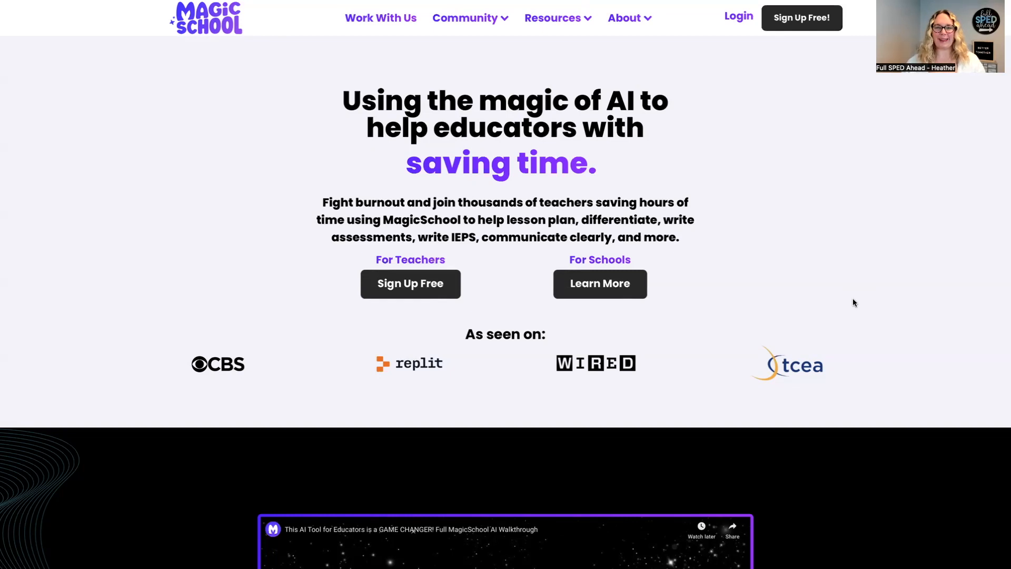
mouse_move(819, 291)
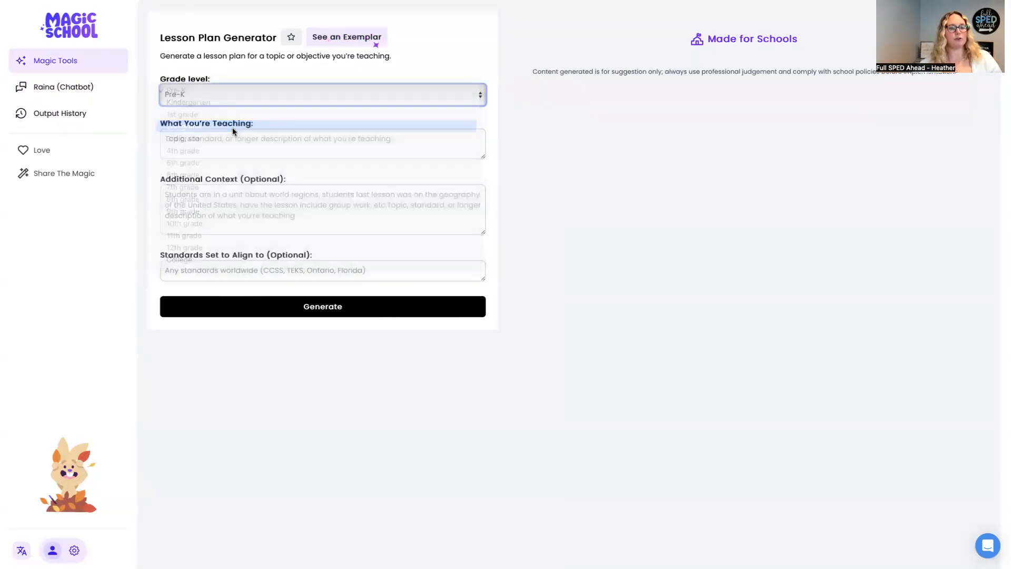
Start the Lesson Plan Generator and begin selecting a grade level
left_click(322, 306)
type("SWBAT write a 5 paragraph essay with 3 supporting details in each parag")
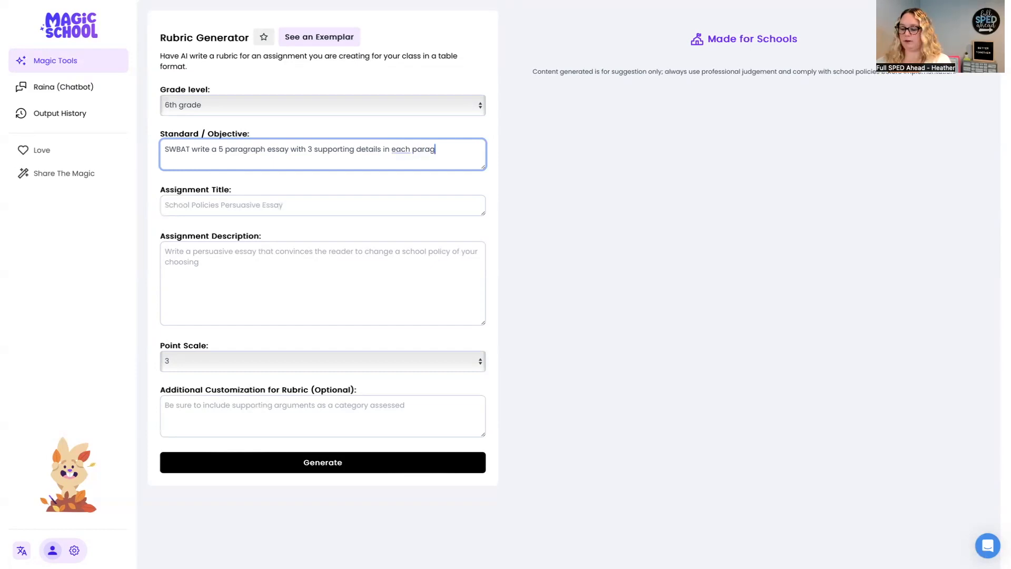
Return to the MagicSchool tools collection from the Rubric Generator
left_click(56, 60)
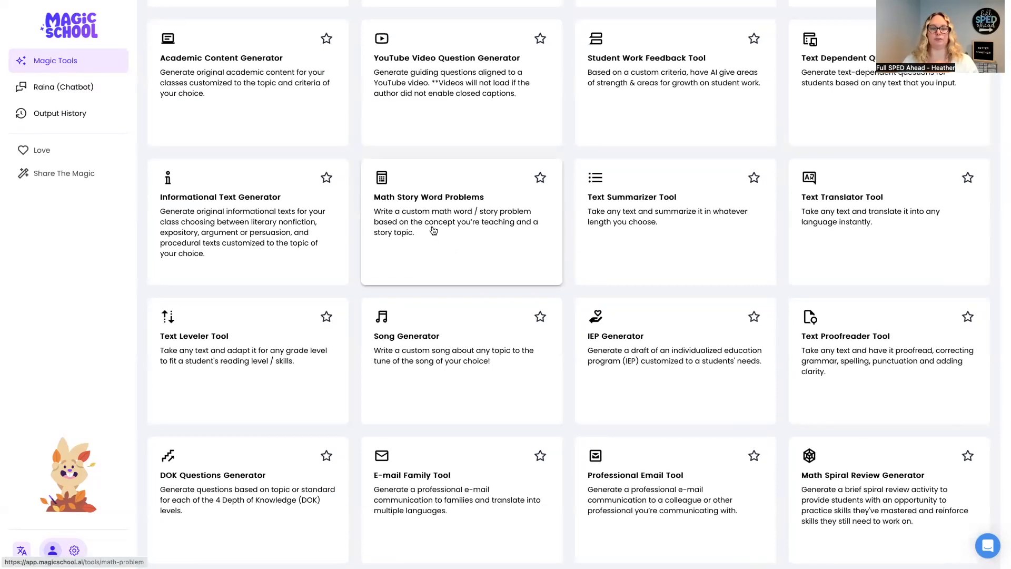
scroll("down", 3)
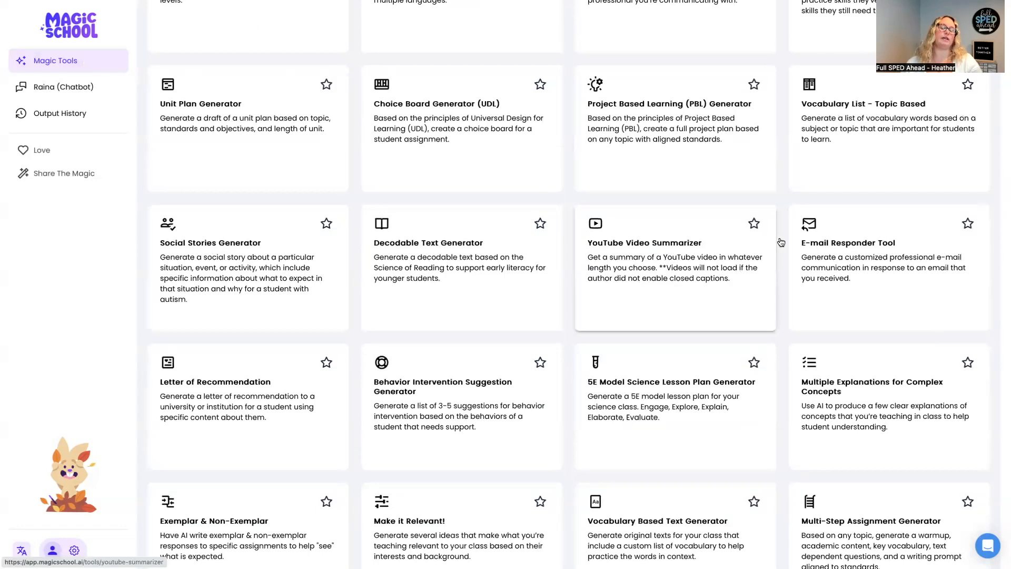
scroll("down", 3)
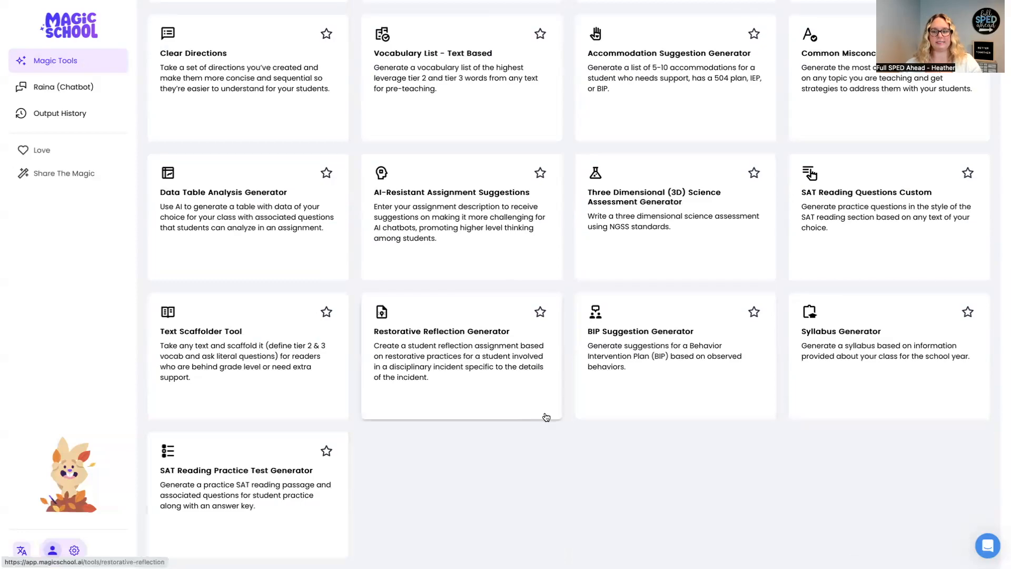